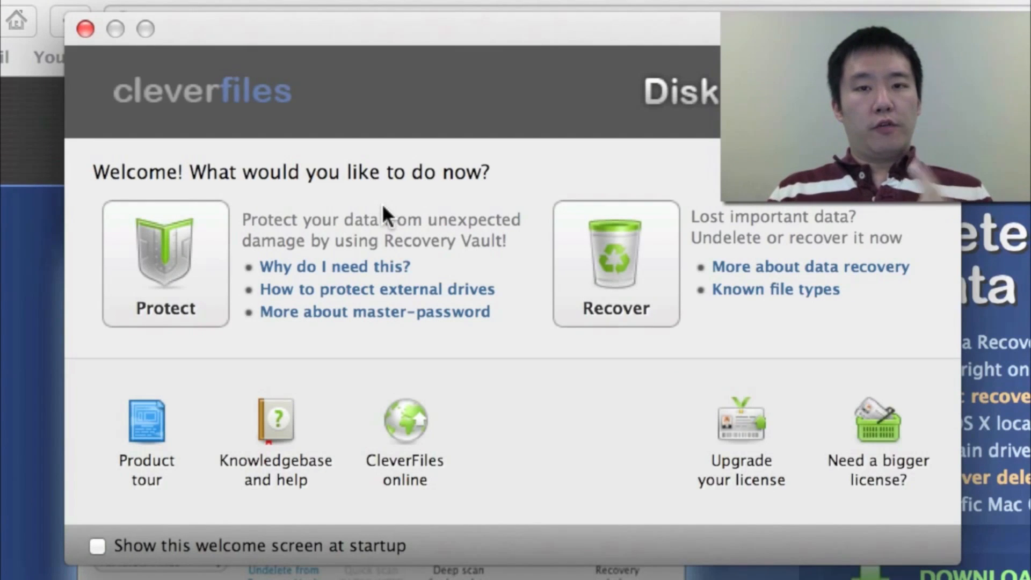
mouse_move(156, 219)
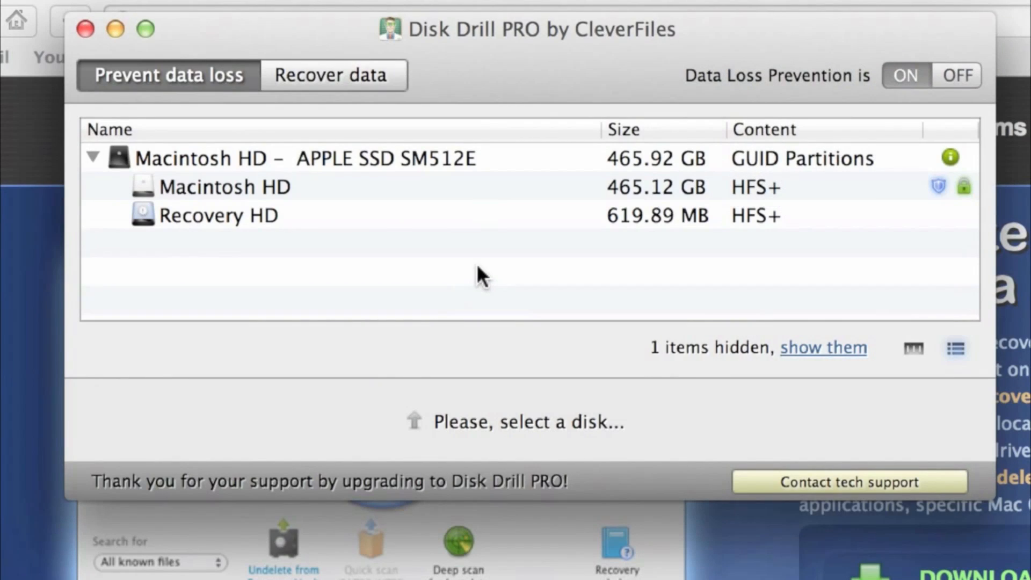
mouse_move(289, 192)
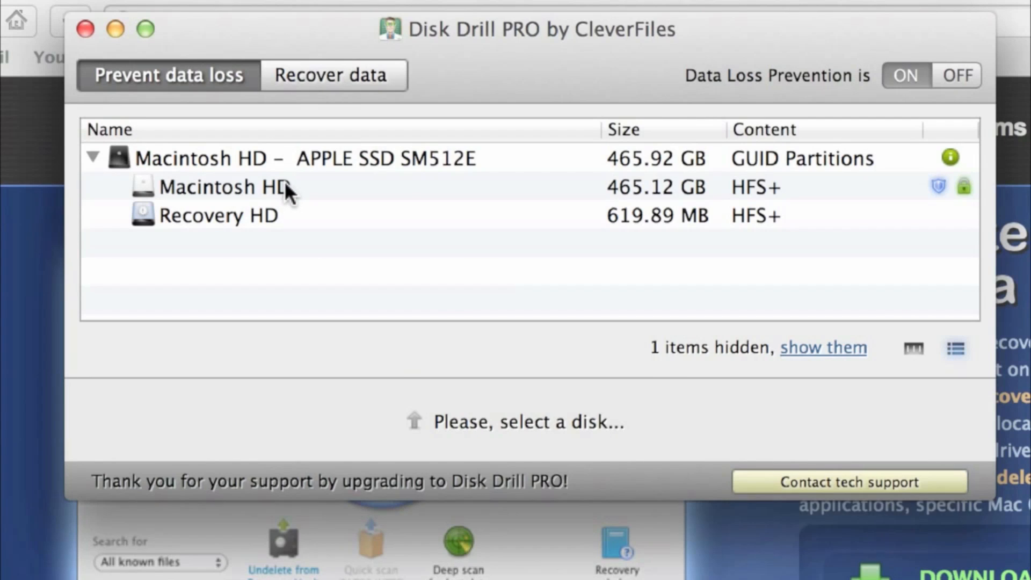
Step: Select the Macintosh HD partition to show its Recovery Vault and Guaranteed Recovery status
click(223, 186)
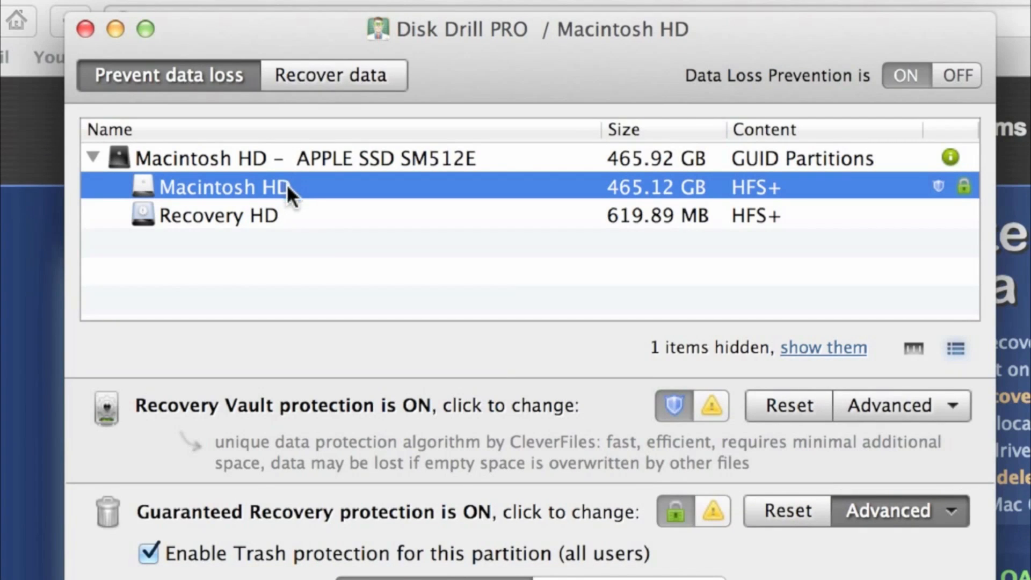
mouse_move(326, 247)
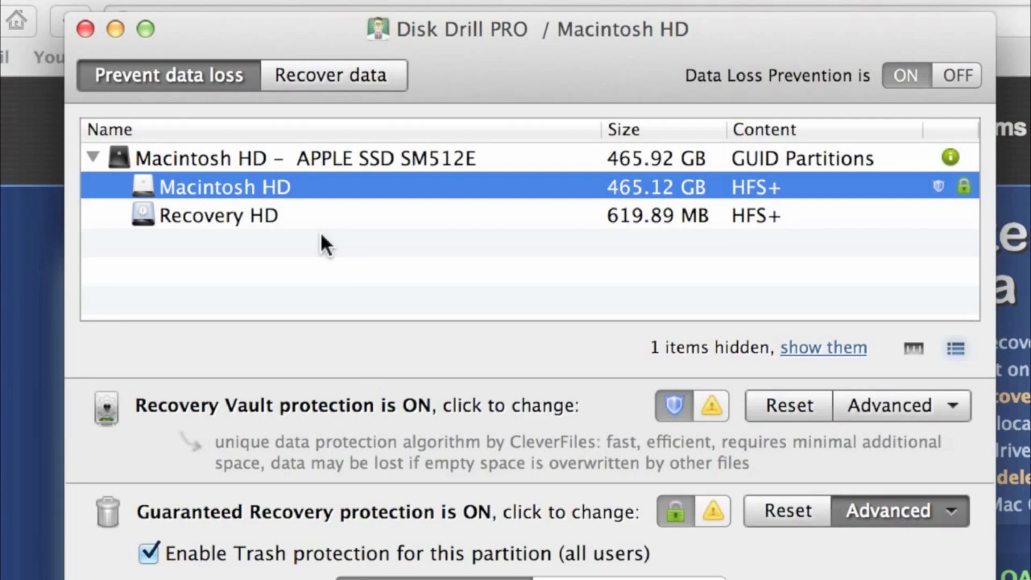
mouse_move(413, 436)
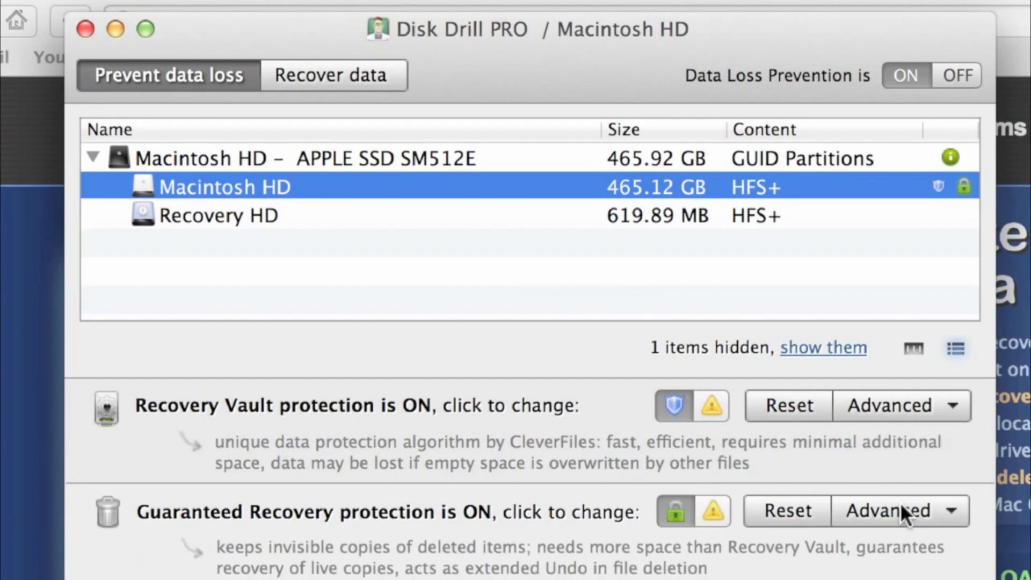
click(887, 511)
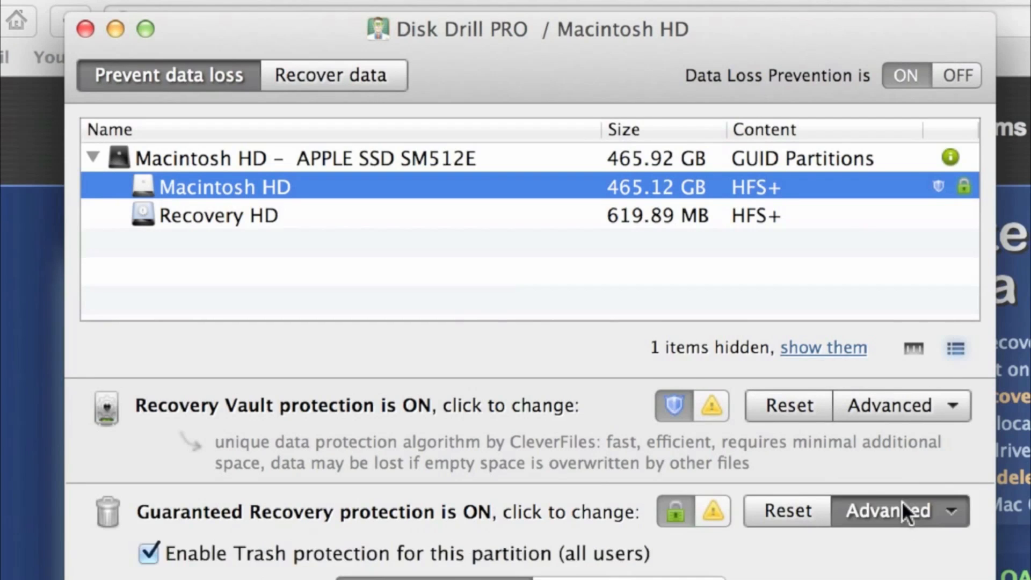
Step: Expand Guaranteed Recovery's advanced settings: no protected folders, 4-day retention, 64 GB limit
click(889, 512)
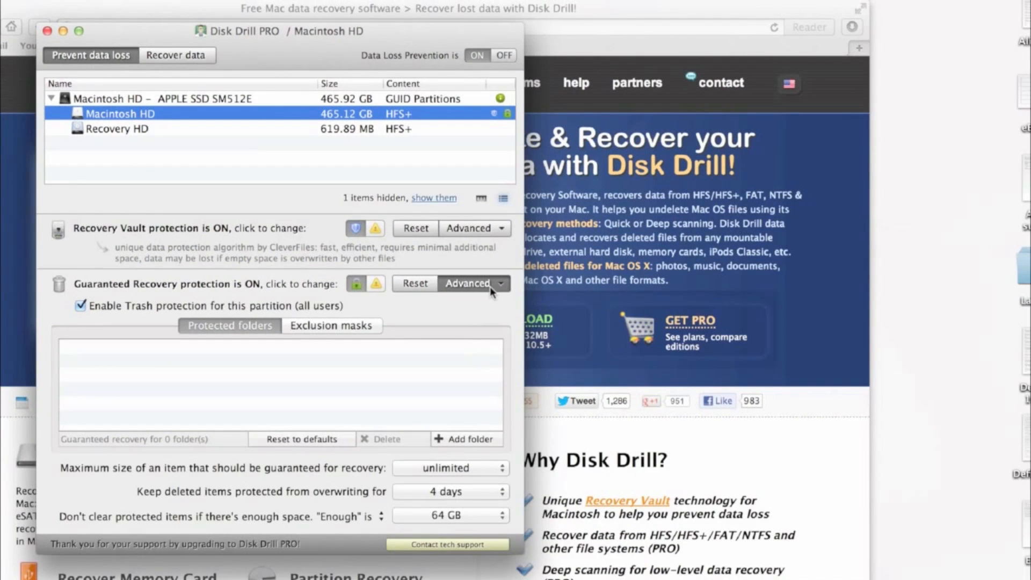
mouse_move(487, 304)
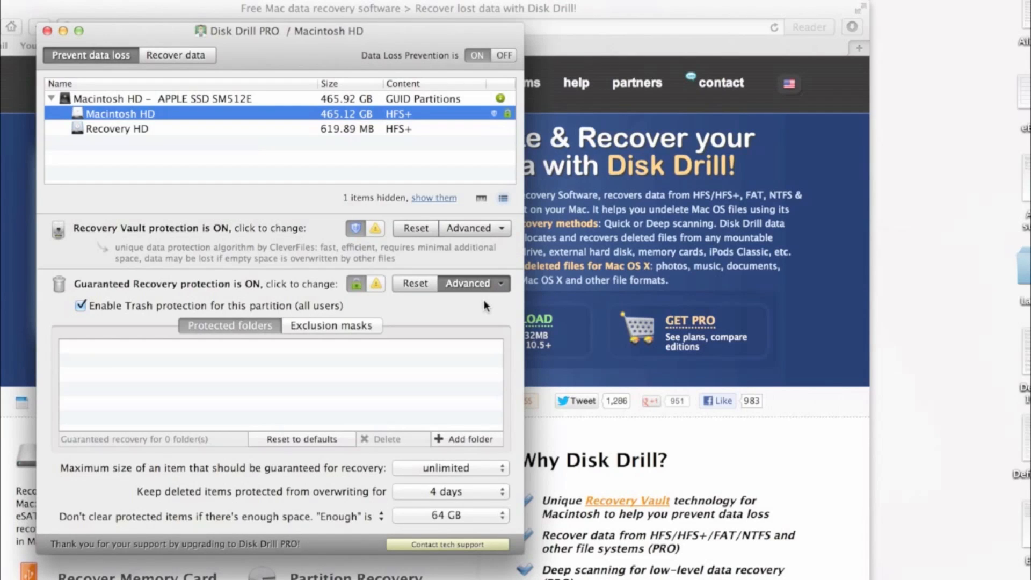
Step: Switch to the Recover data view with undelete, quick scan and deep scan options
click(177, 55)
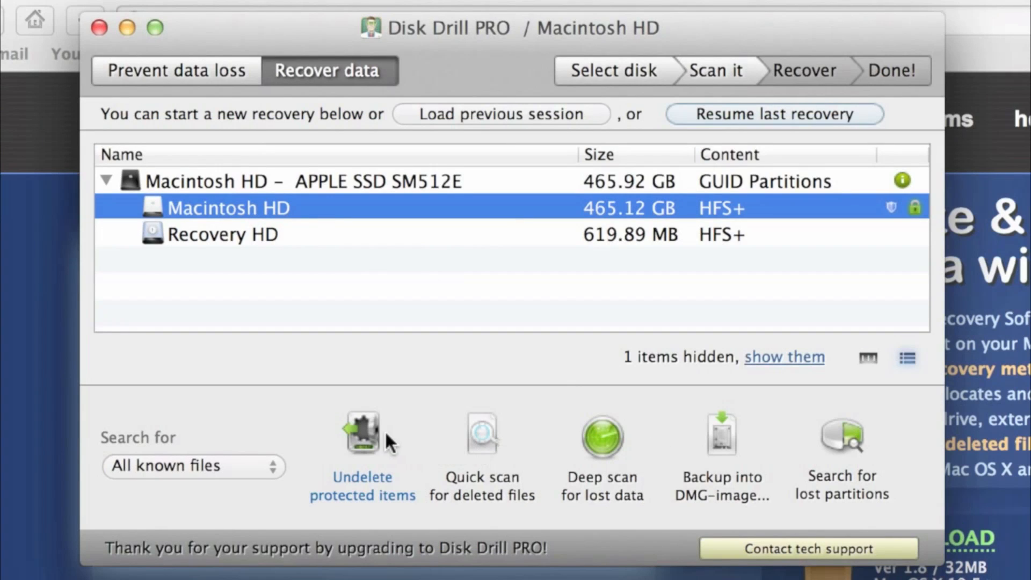
mouse_move(611, 447)
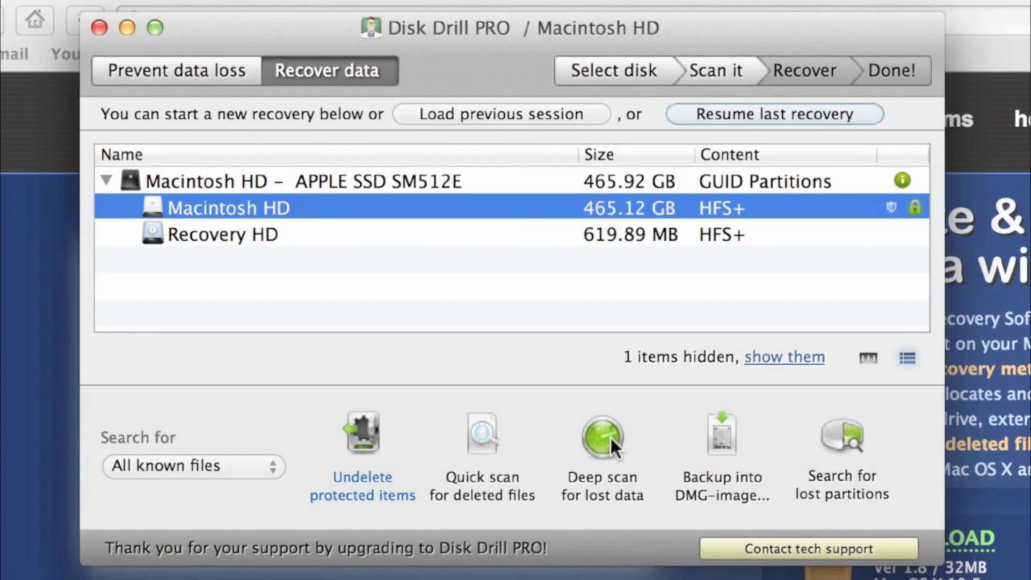
mouse_move(600, 425)
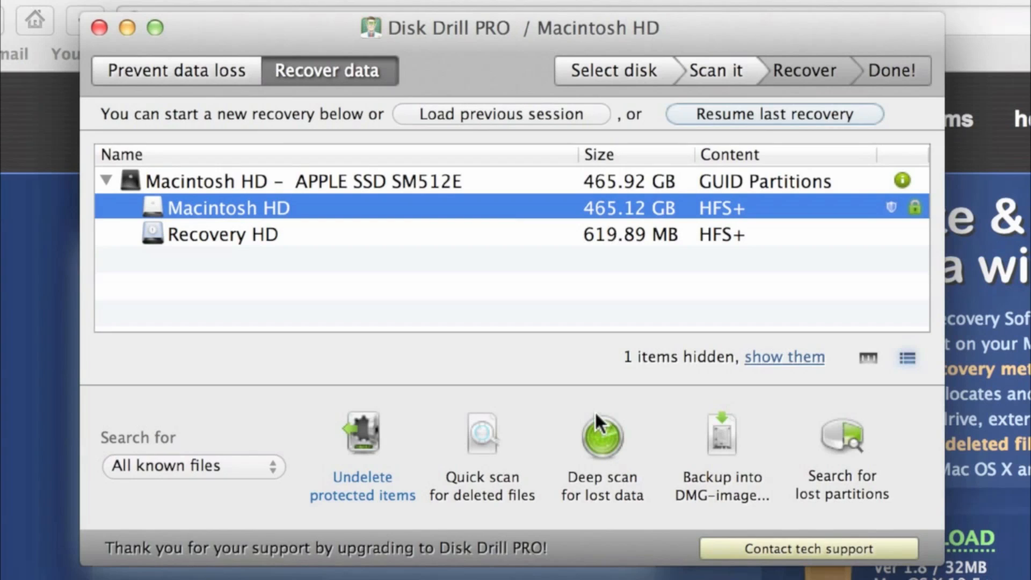
mouse_move(571, 357)
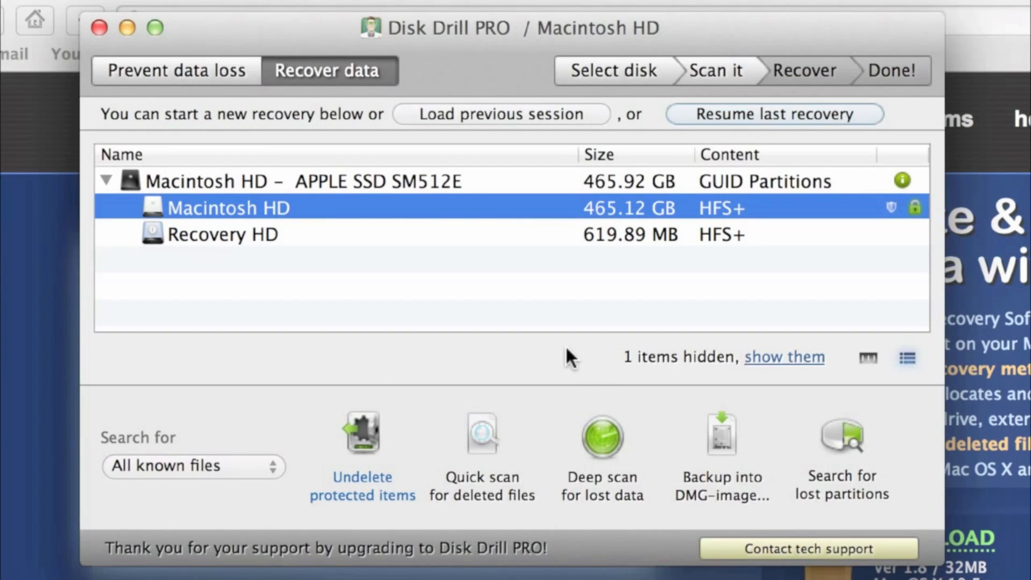
mouse_move(625, 467)
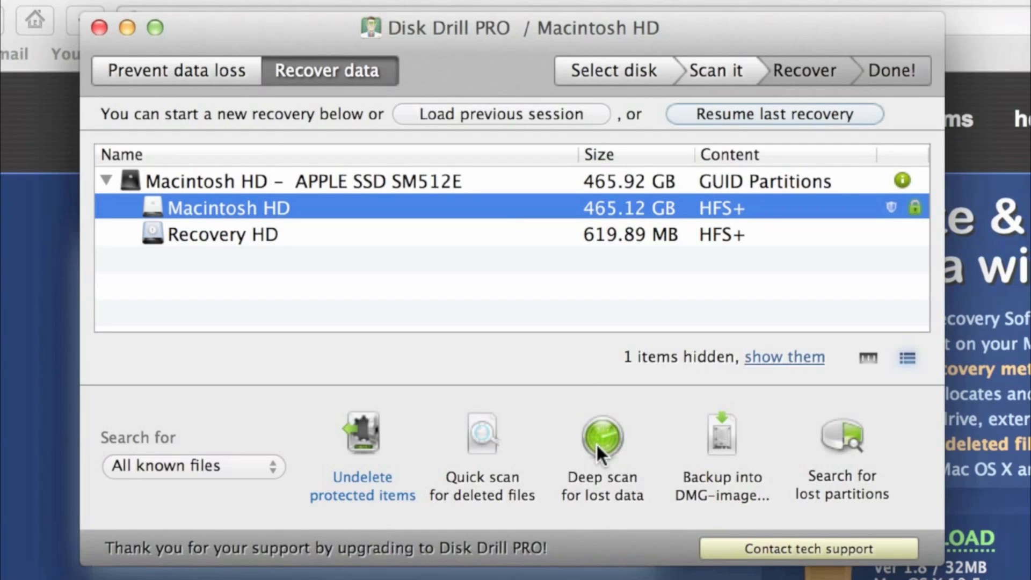
Step: Run a deep scan on the MY 8GB KEY1 USB drive and dismiss the Session saved notice
click(601, 434)
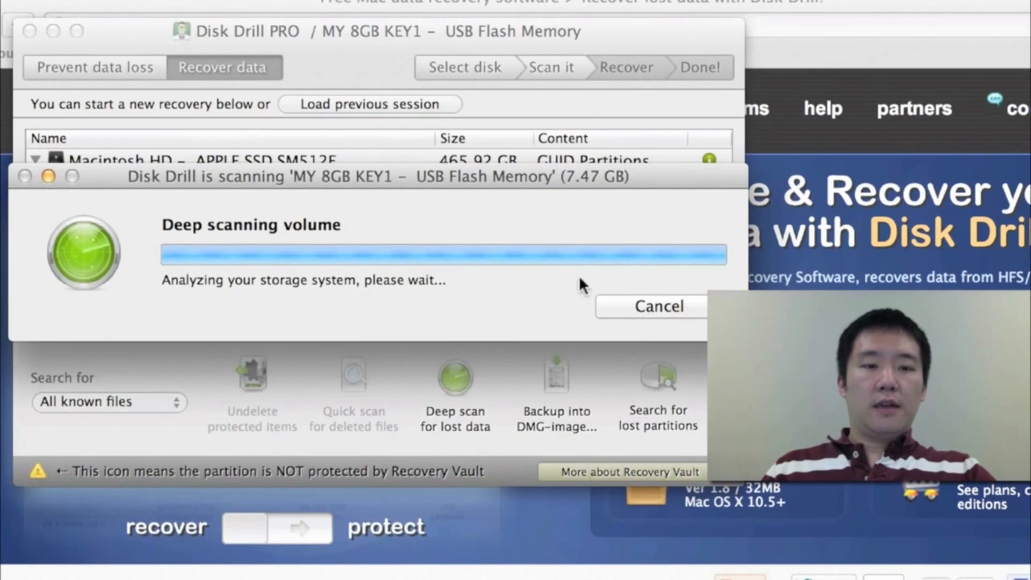
mouse_move(543, 210)
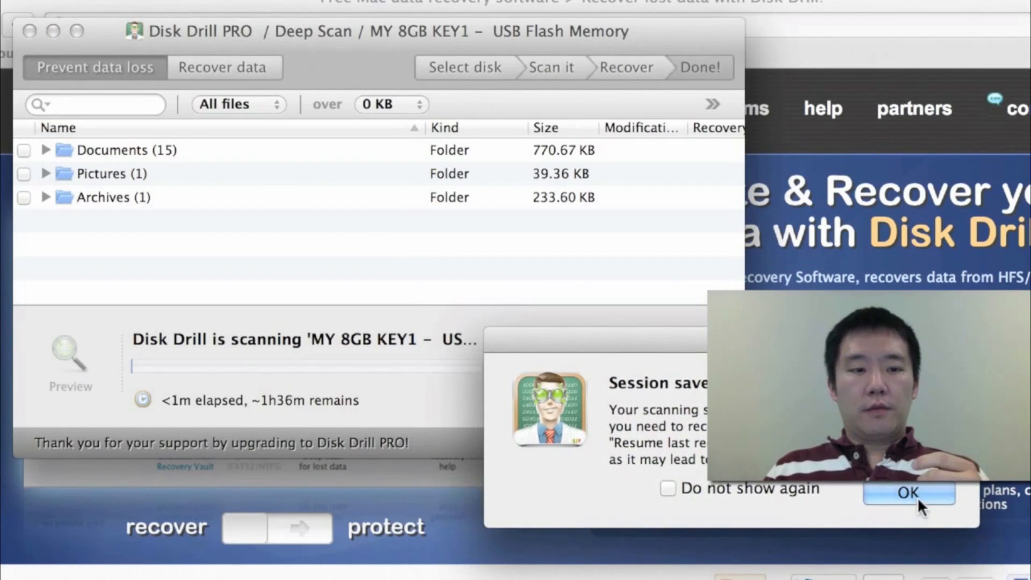
click(909, 493)
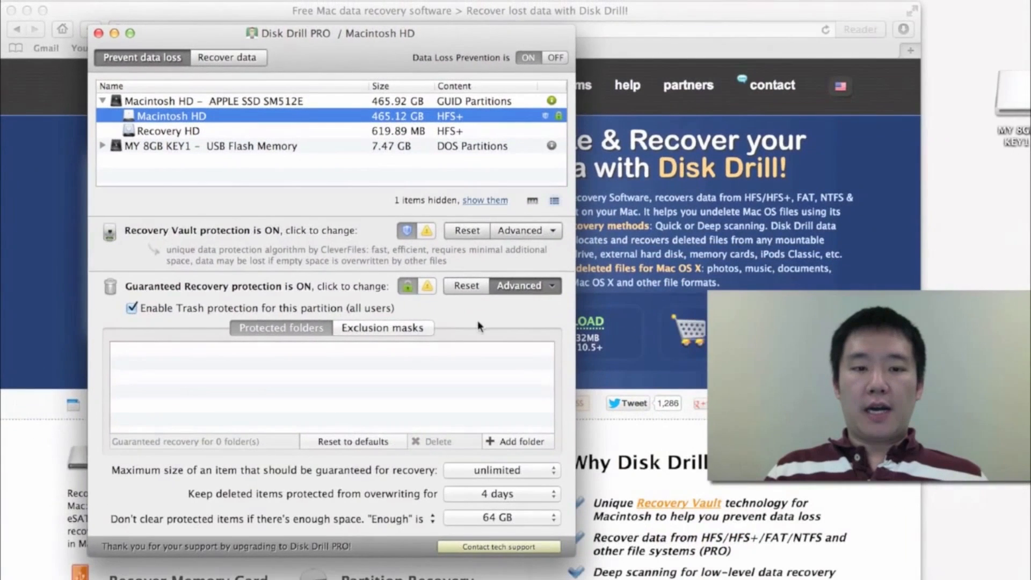
mouse_move(471, 504)
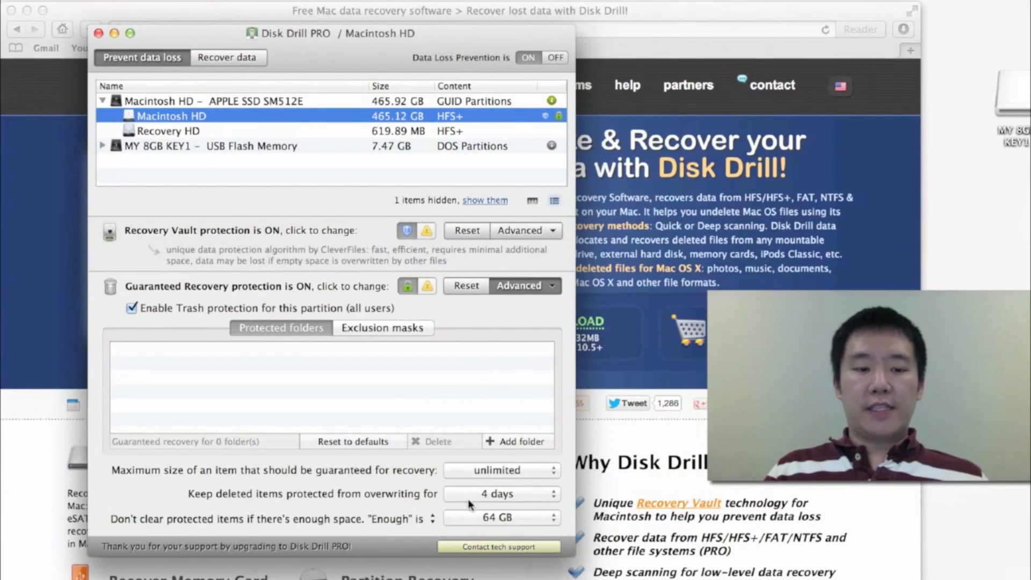